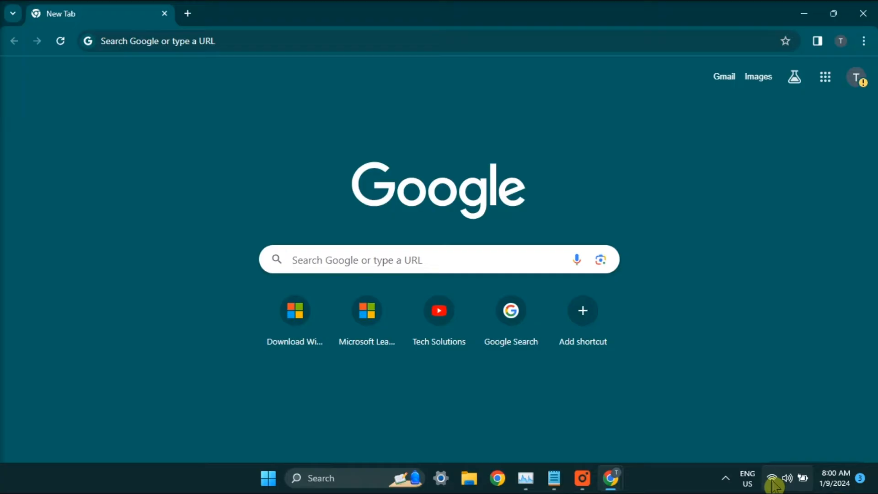
pyautogui.moveTo(772, 477)
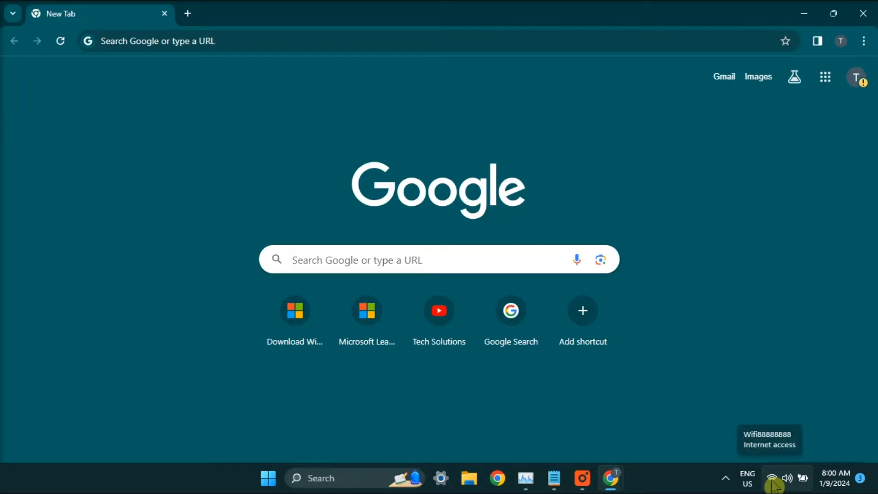
pyautogui.moveTo(611, 486)
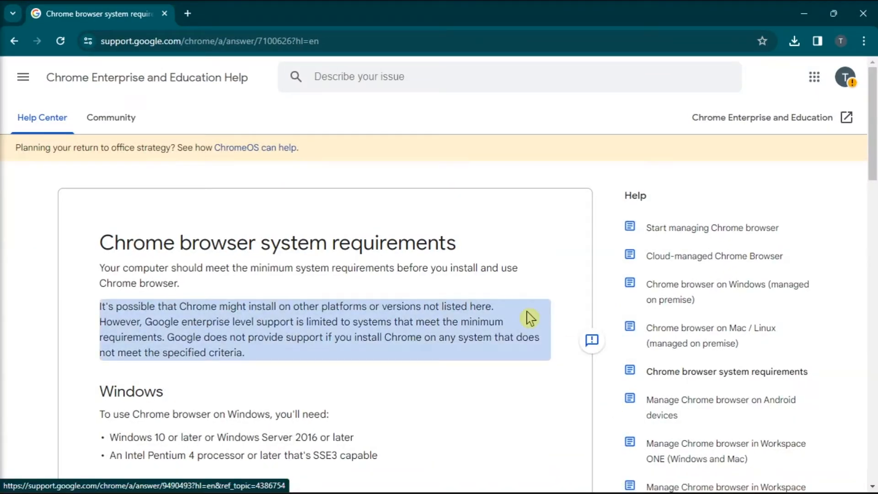
# Scroll through the Chrome system requirements page past the Windows section and support timelines.
pyautogui.click(470, 360)
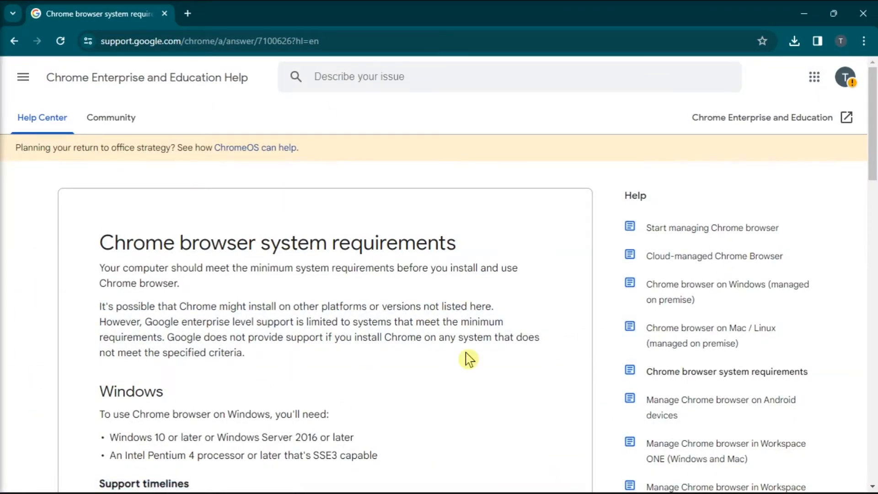
pyautogui.scroll(-3)
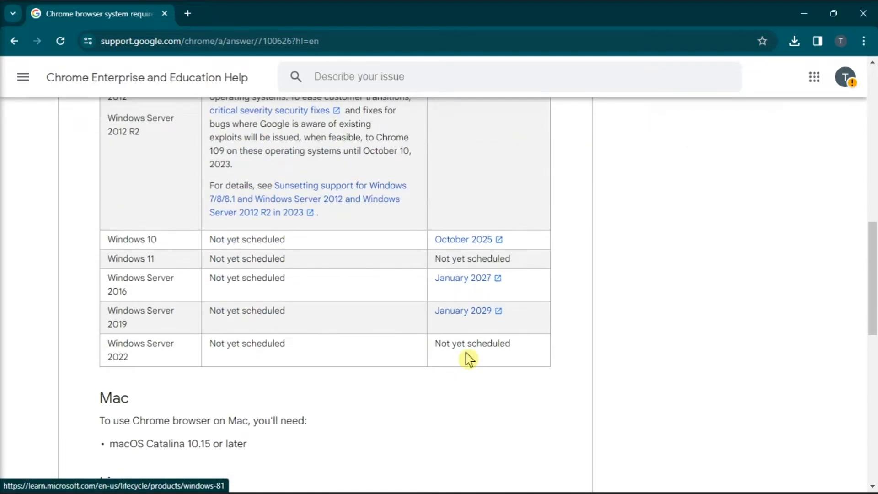
pyautogui.scroll(-3)
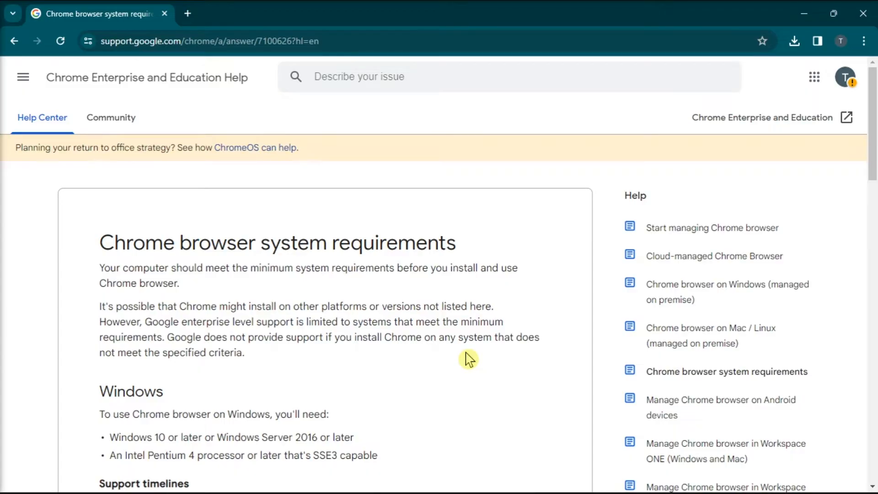
# Launch Command Prompt as administrator from Start search and enter del /q/f/s %TEMP%\*.
pyautogui.click(295, 478)
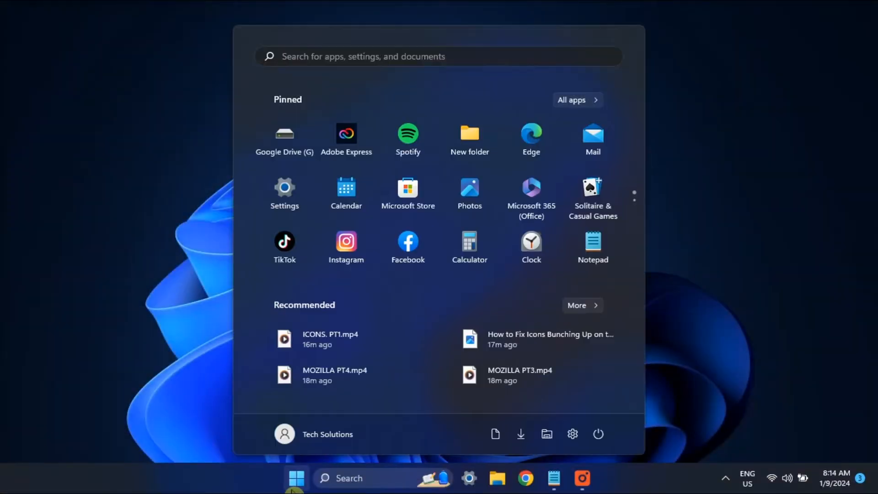
pyautogui.write('COMMAND Prompt')
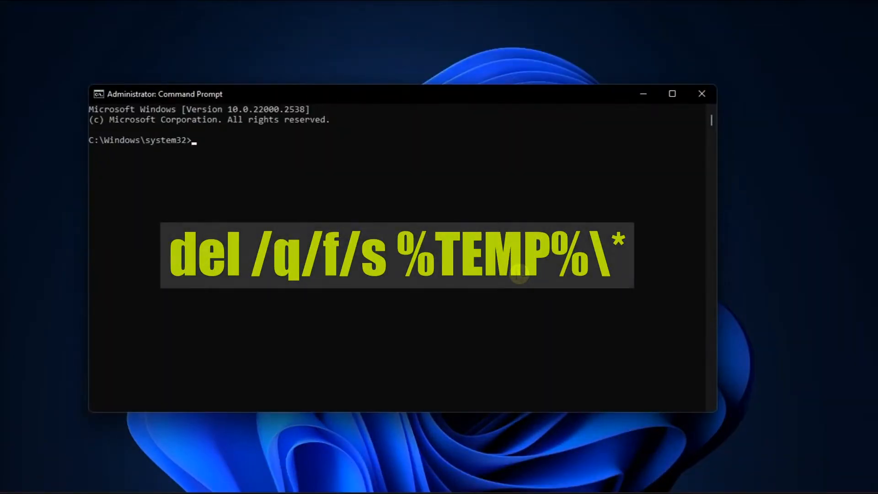
pyautogui.write('del /q/f/s %TEMP%\\*')
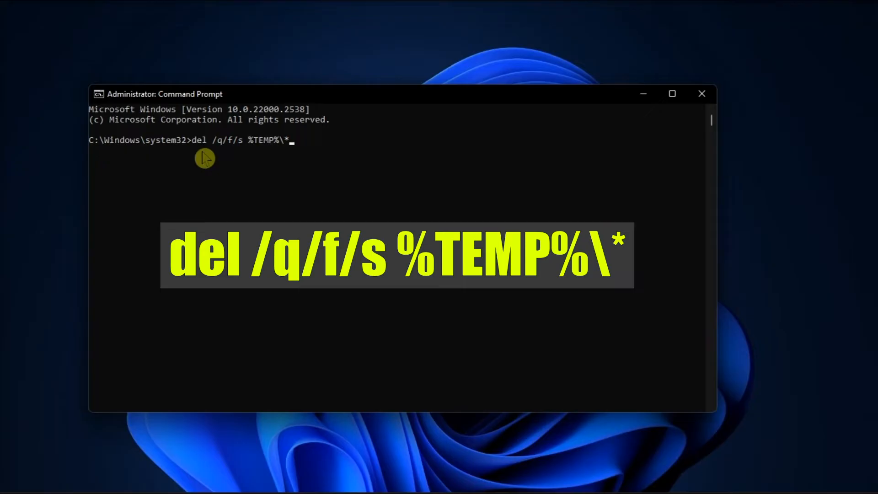
pyautogui.moveTo(292, 150)
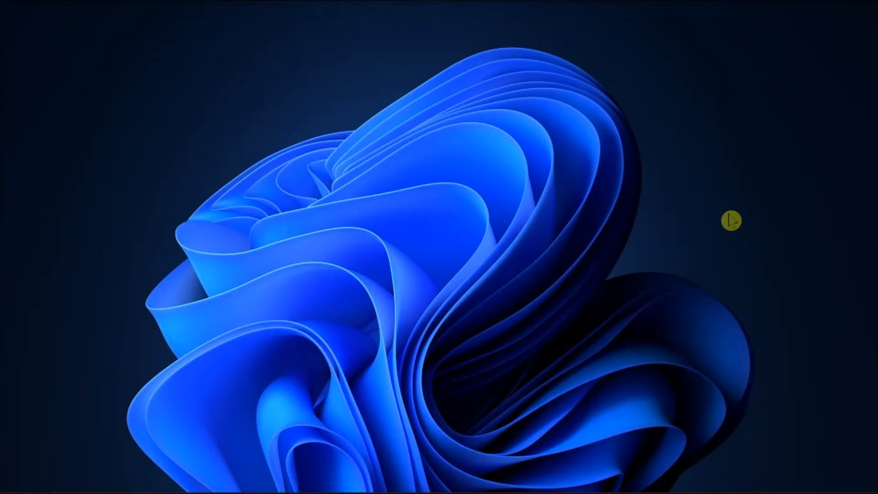
pyautogui.moveTo(720, 246)
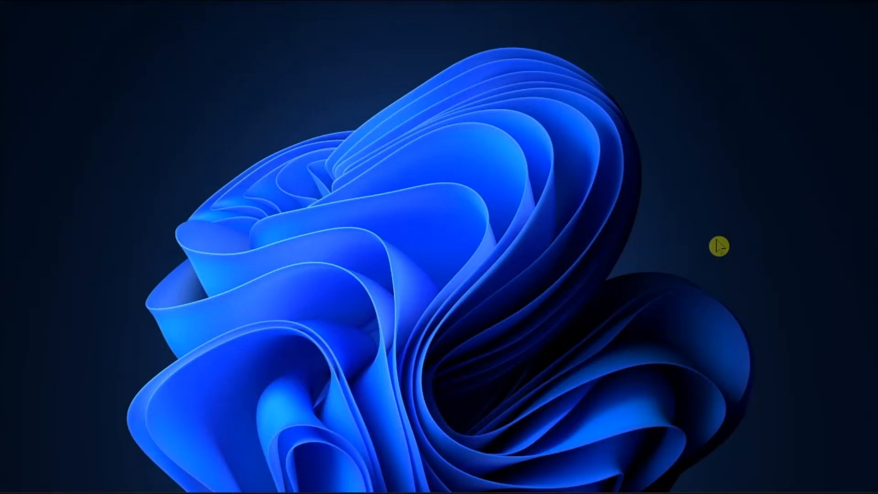
pyautogui.moveTo(703, 293)
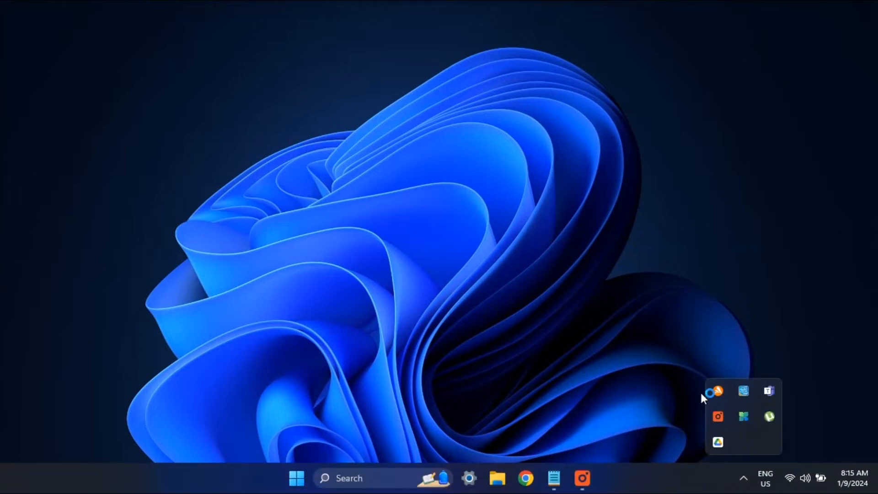
pyautogui.moveTo(704, 402)
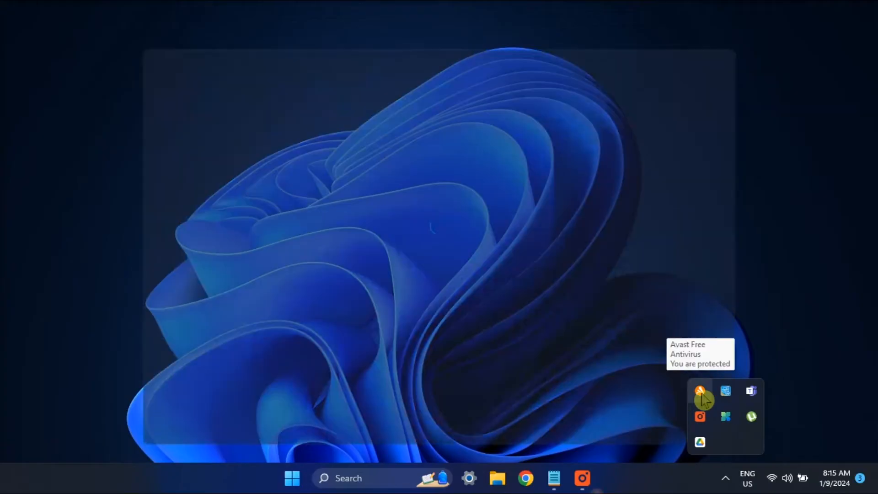
# Bring up Avast Free Antivirus from the tray and start a Smart Scan.
pyautogui.click(699, 391)
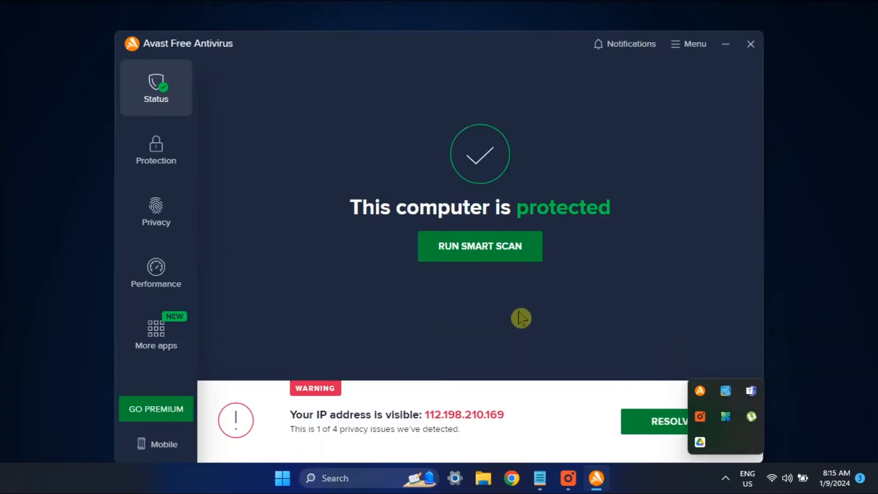
pyautogui.moveTo(573, 296)
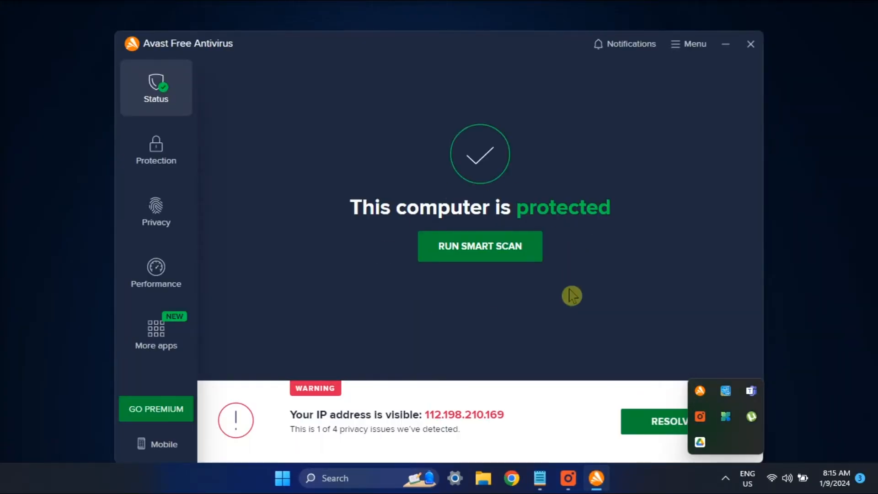
pyautogui.moveTo(516, 257)
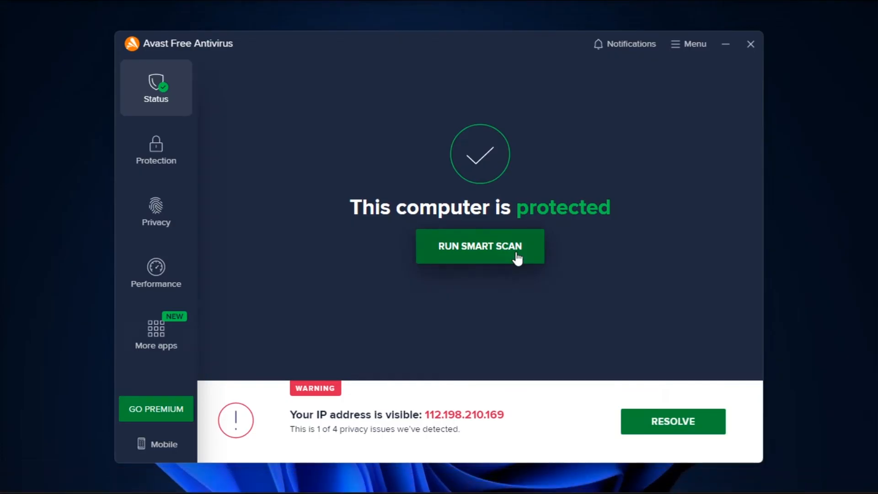
pyautogui.click(750, 44)
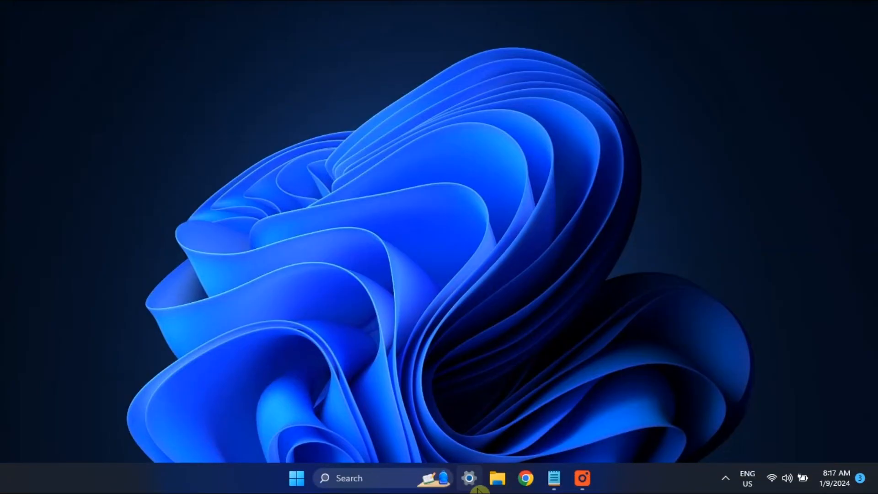
# Show the Windows Update page in Settings, confirming the system is up to date.
pyautogui.click(469, 477)
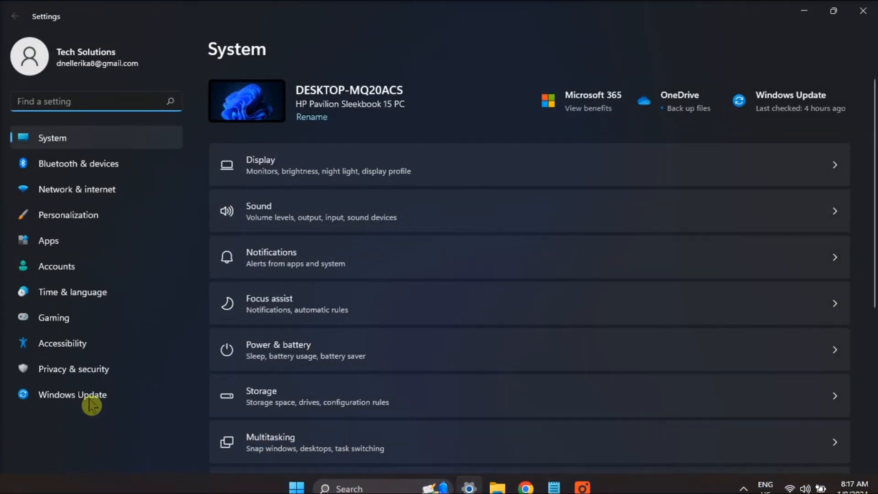
pyautogui.click(85, 395)
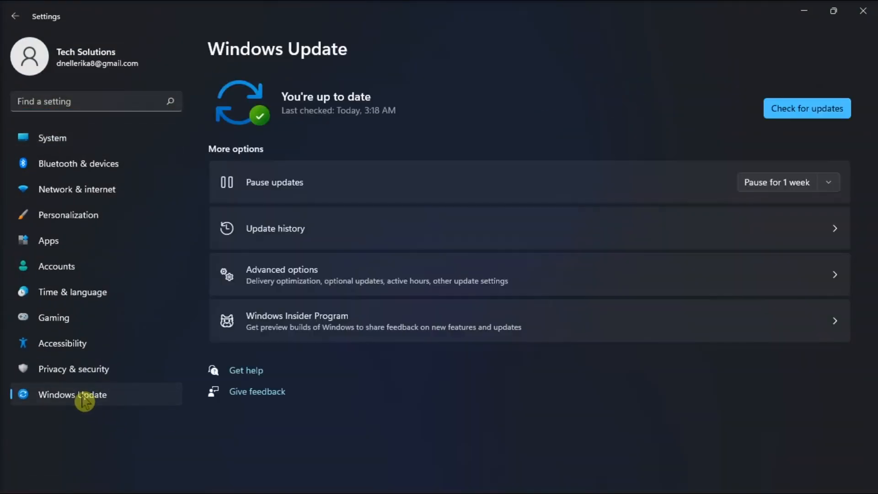